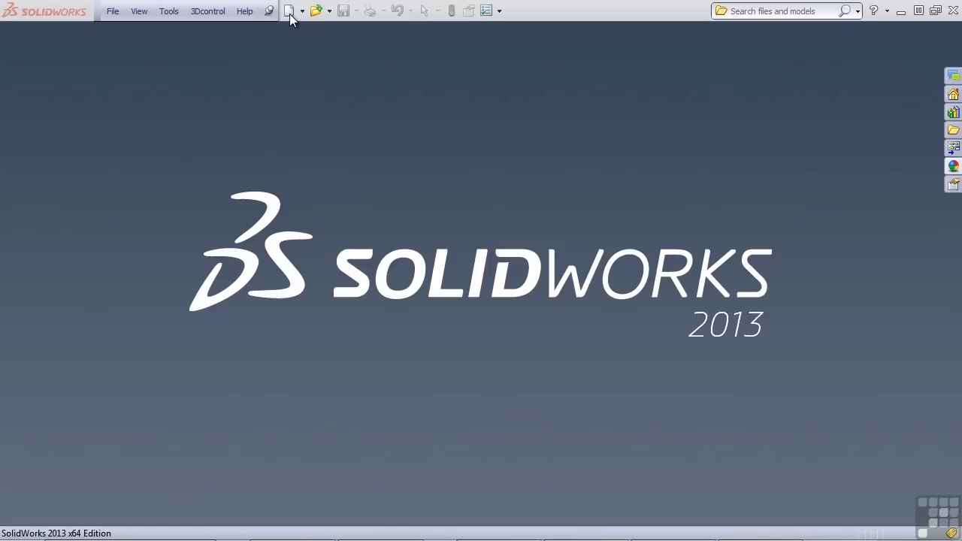
Create a new part and draw an origin-centred circle on the Top XZ plane
left_click(289, 10)
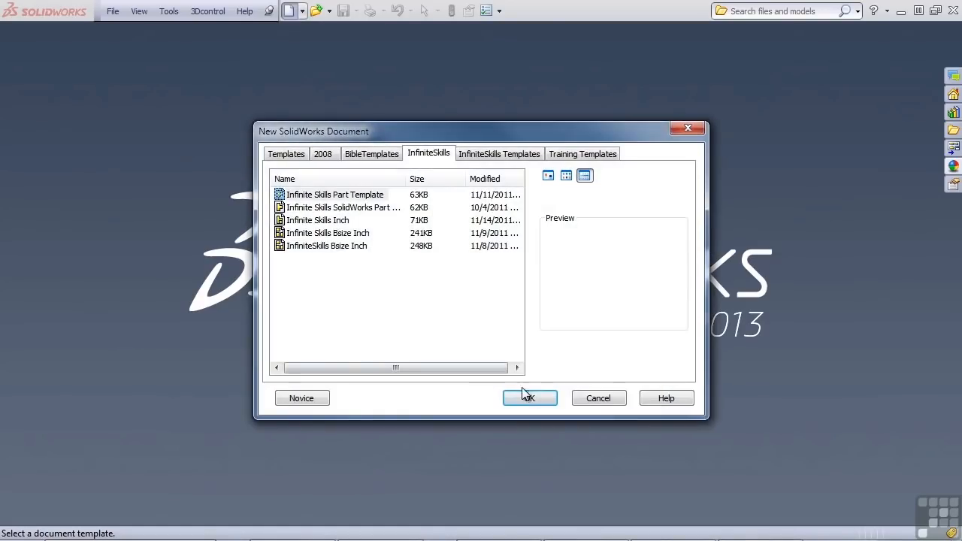
left_click(529, 398)
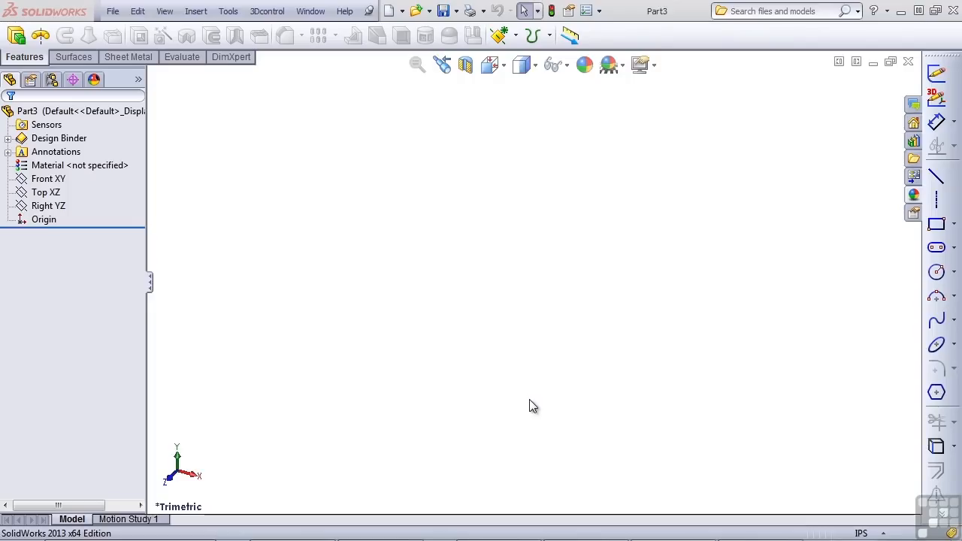
mouse_move(922, 275)
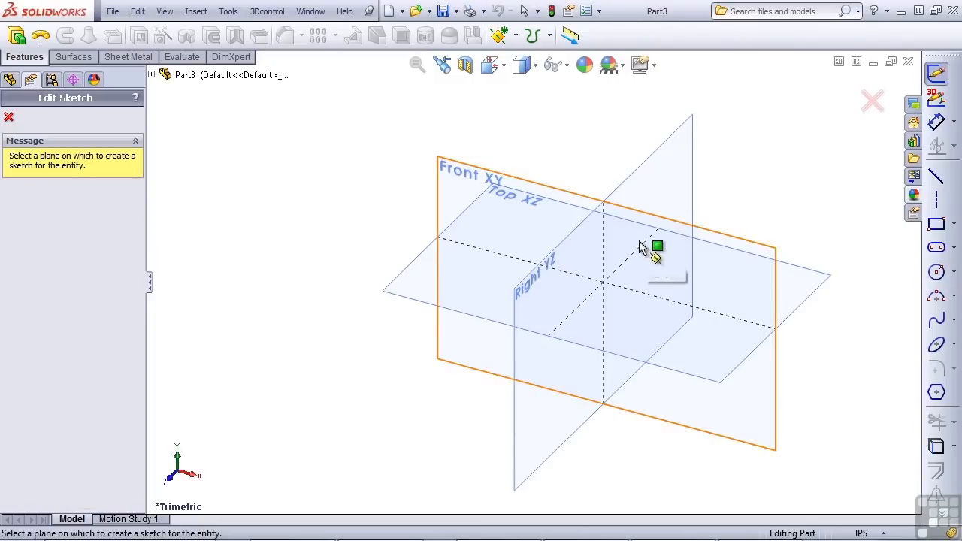
left_click(658, 246)
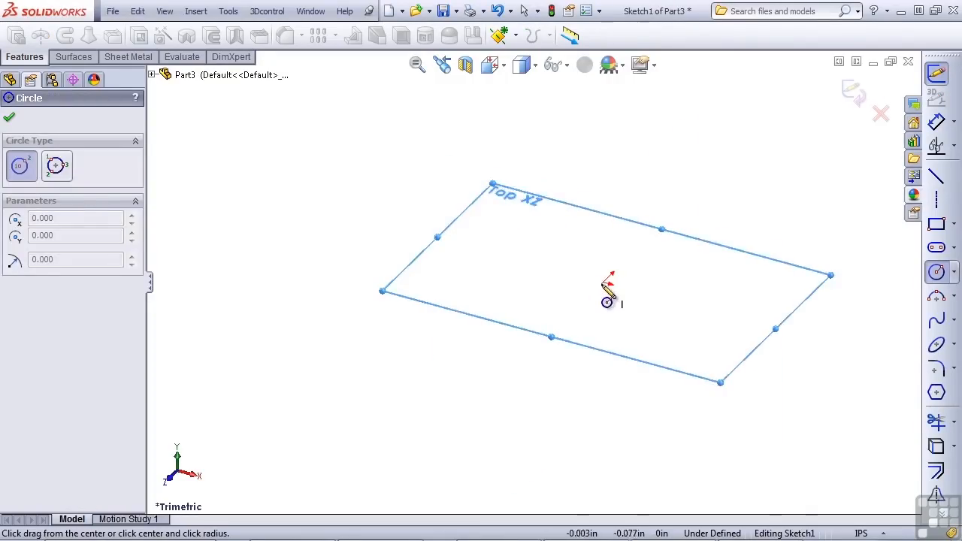
left_click_drag(606, 303, 676, 328)
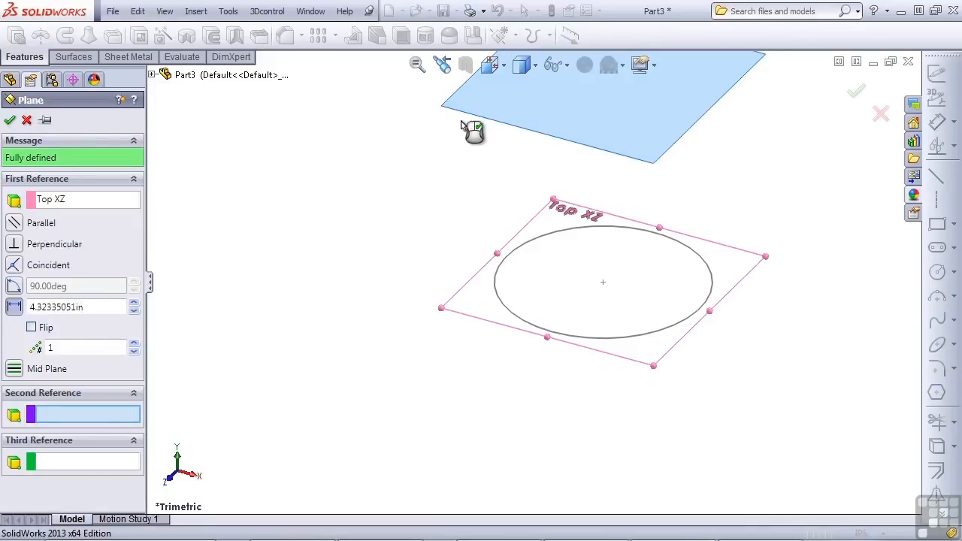
On Plane1, draw a six-sided polygon around the origin and dimension its inscribed circle
type("0")
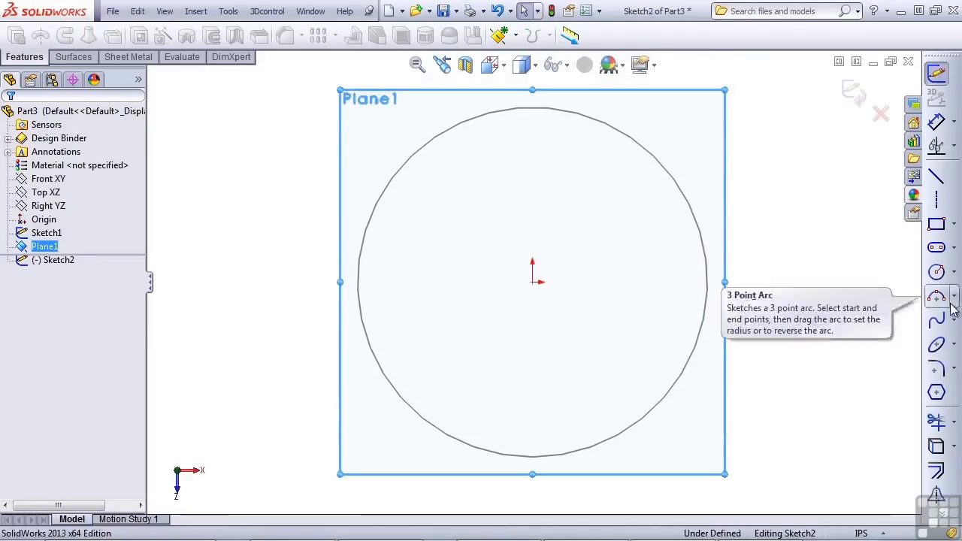
left_click(936, 391)
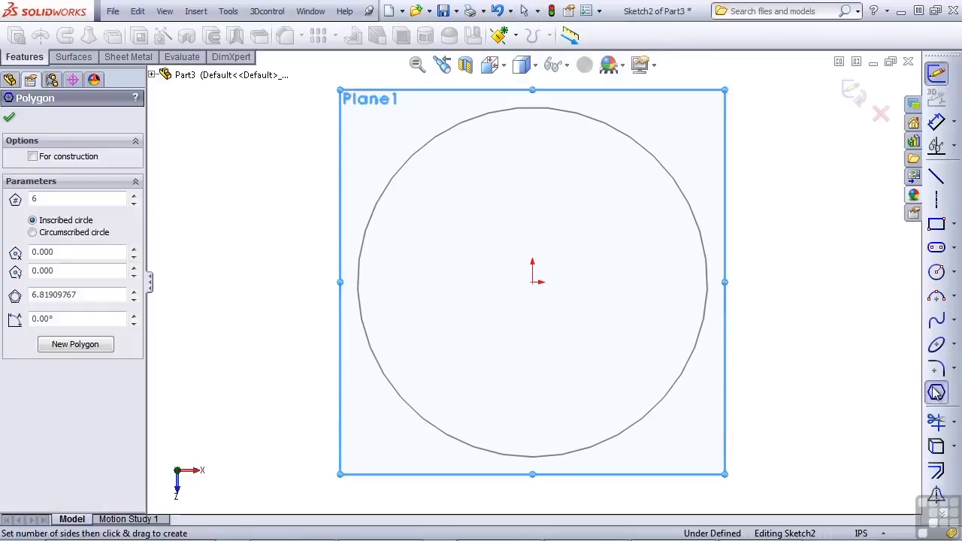
left_click_drag(533, 282, 643, 425)
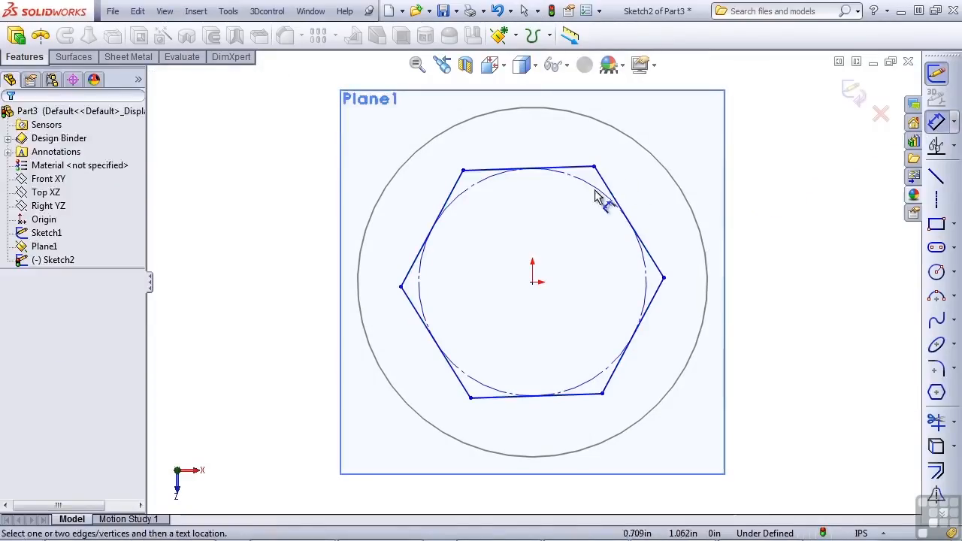
left_click(616, 203)
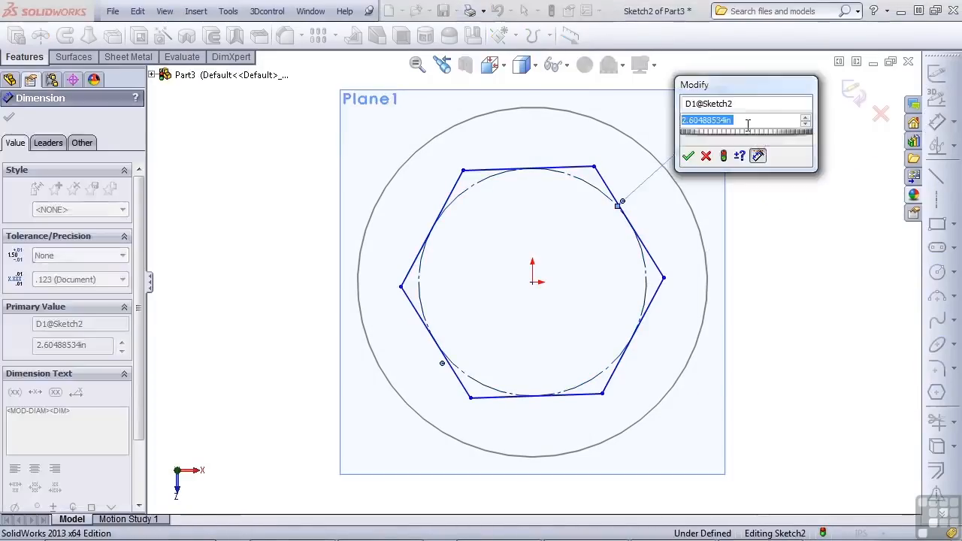
left_click(688, 156)
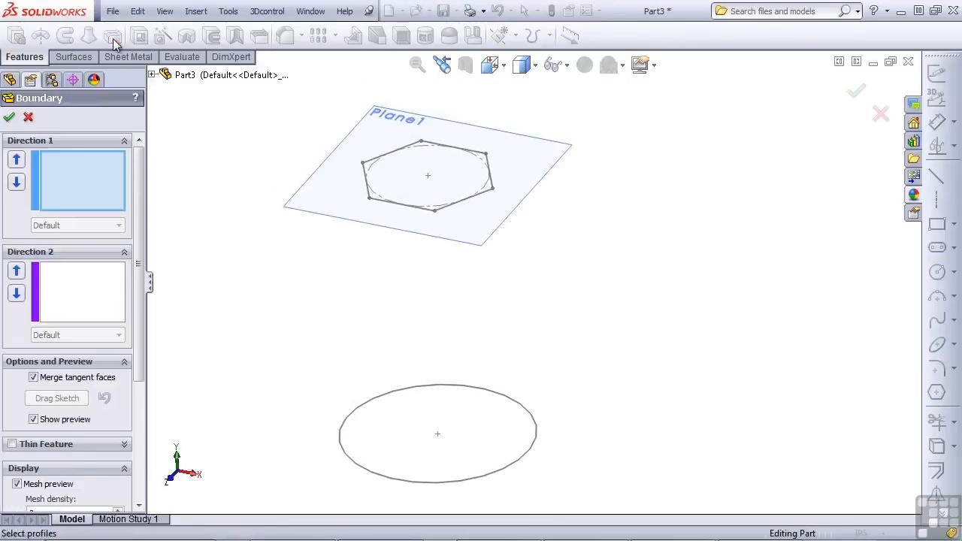
mouse_move(379, 476)
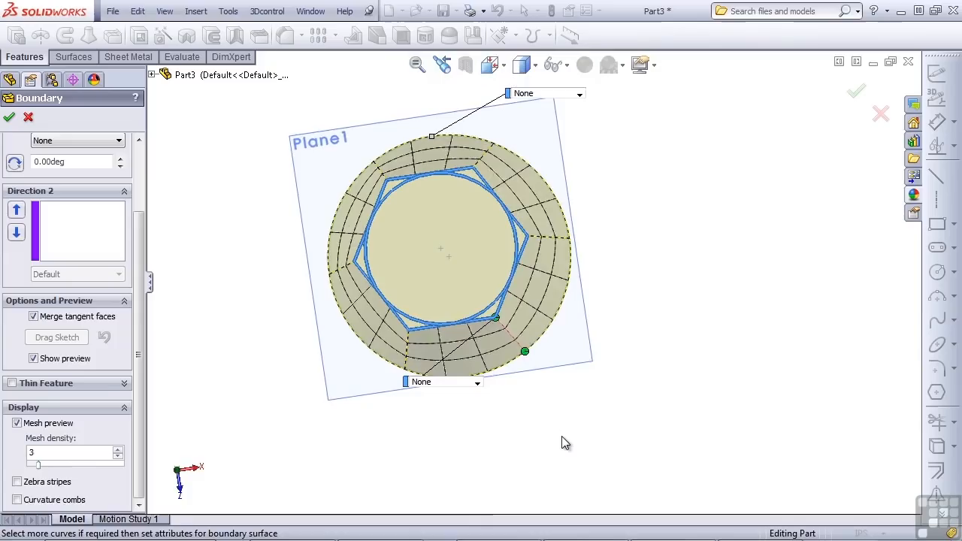
mouse_move(564, 430)
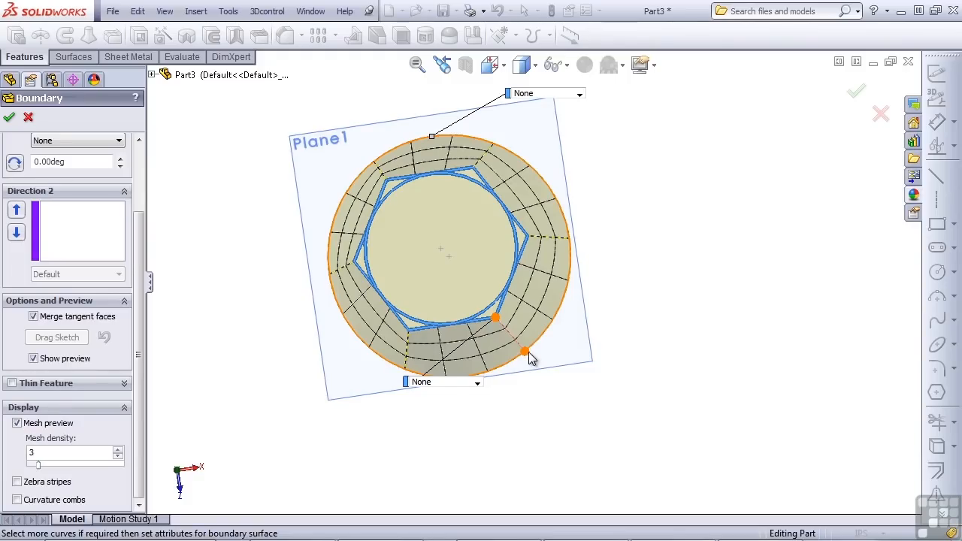
Orbit to a side view and raise the Boundary preview mesh density to 10
left_click_drag(530, 357, 519, 395)
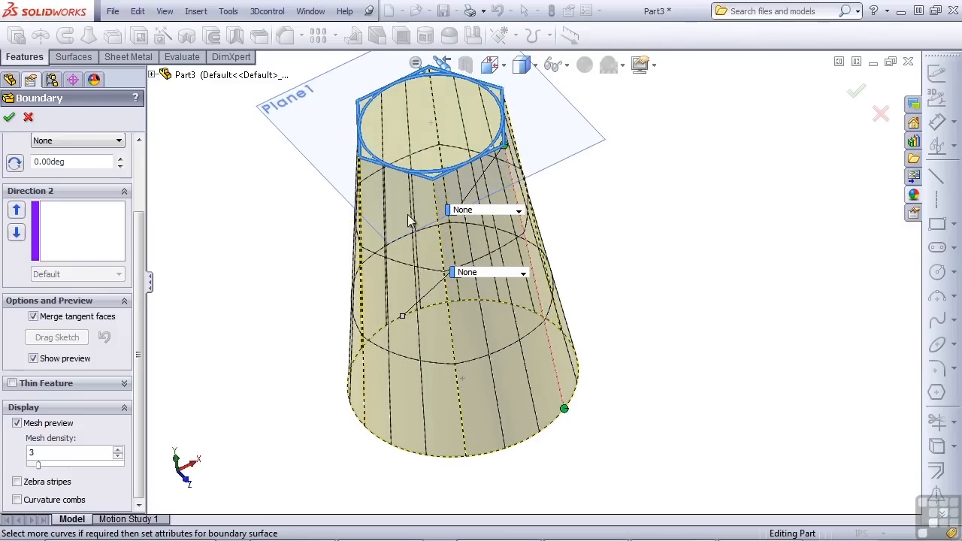
mouse_move(126, 416)
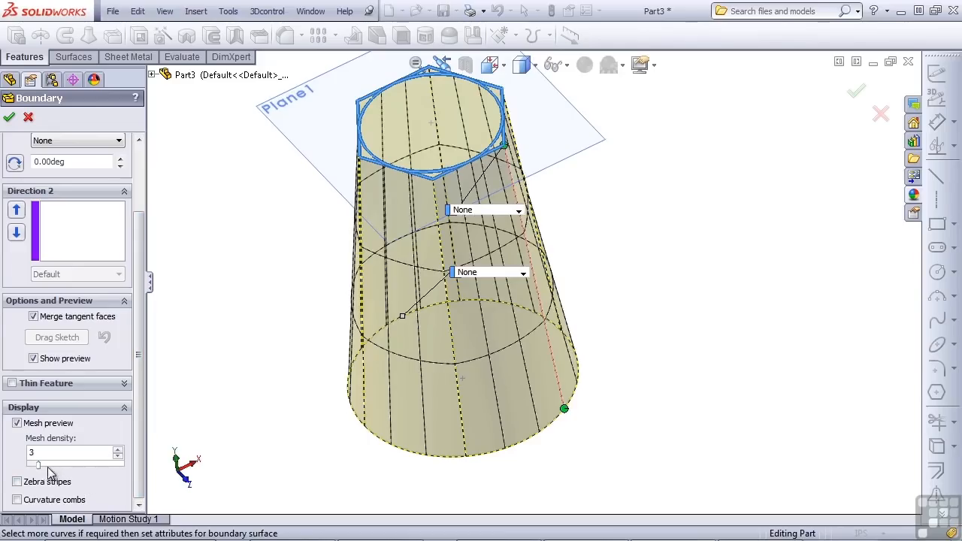
left_click_drag(37, 464, 73, 465)
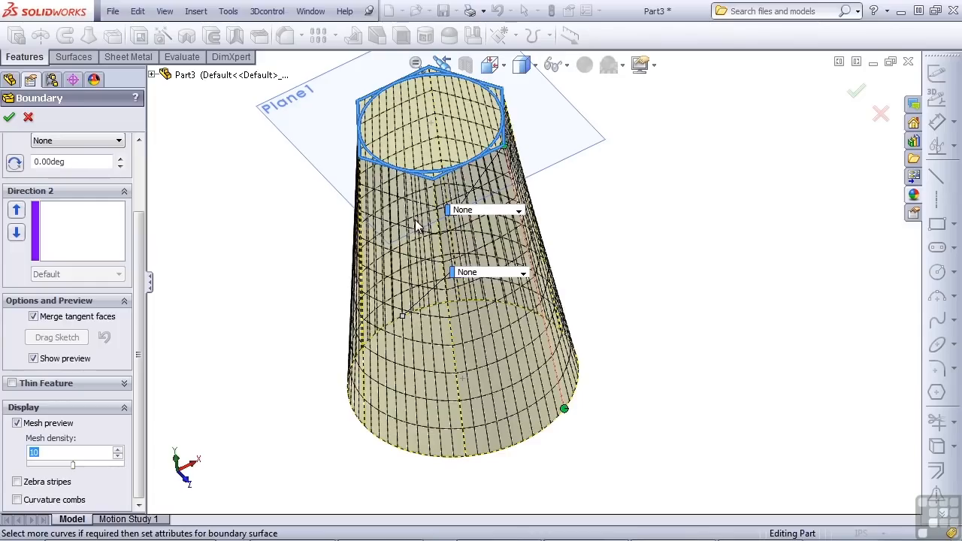
mouse_move(428, 399)
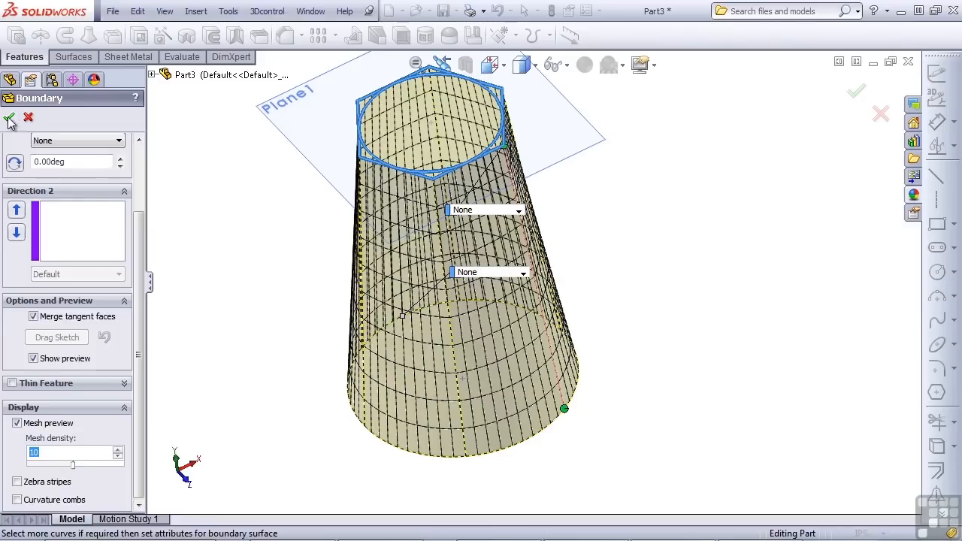
Accept Boundary1, hide Plane1, and reopen Boundary1 with Edit Feature
left_click(10, 118)
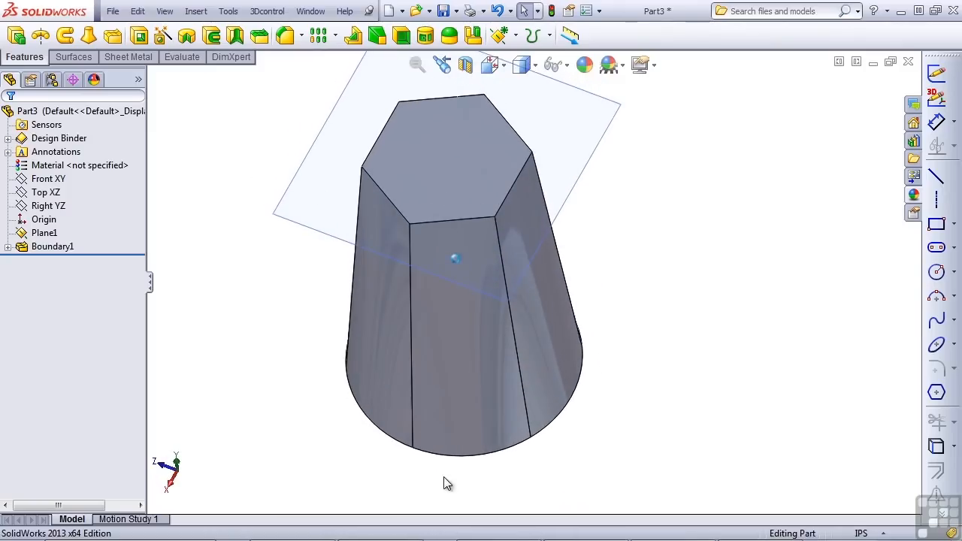
left_click(44, 232)
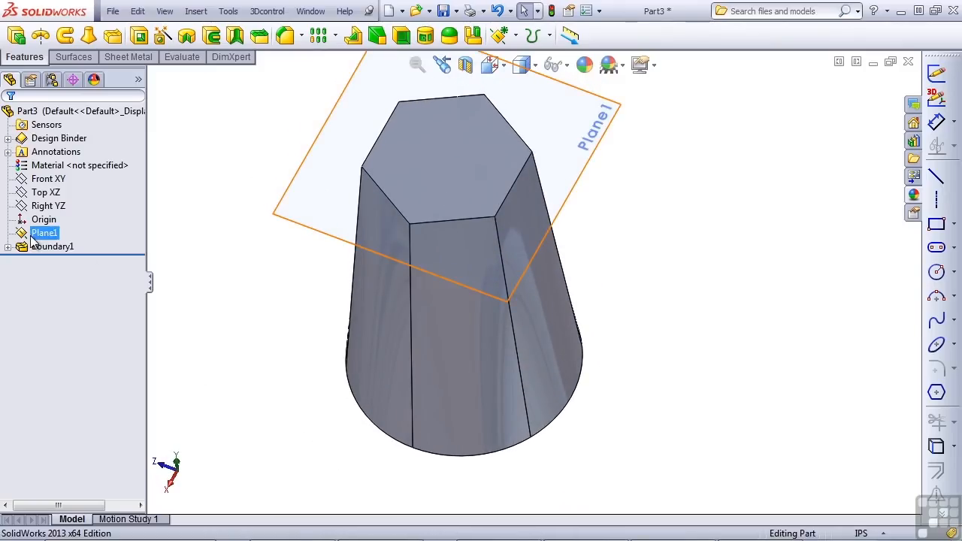
left_click(45, 219)
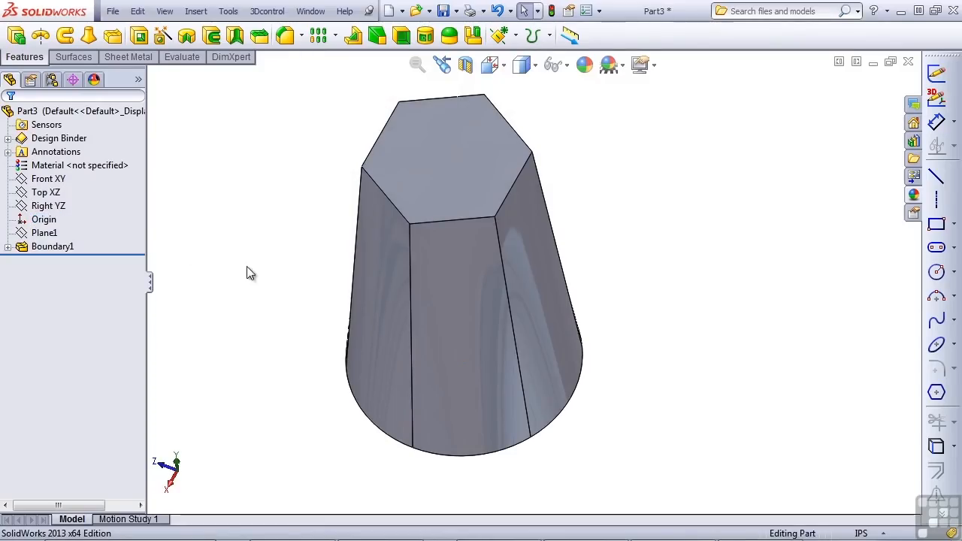
left_click(53, 247)
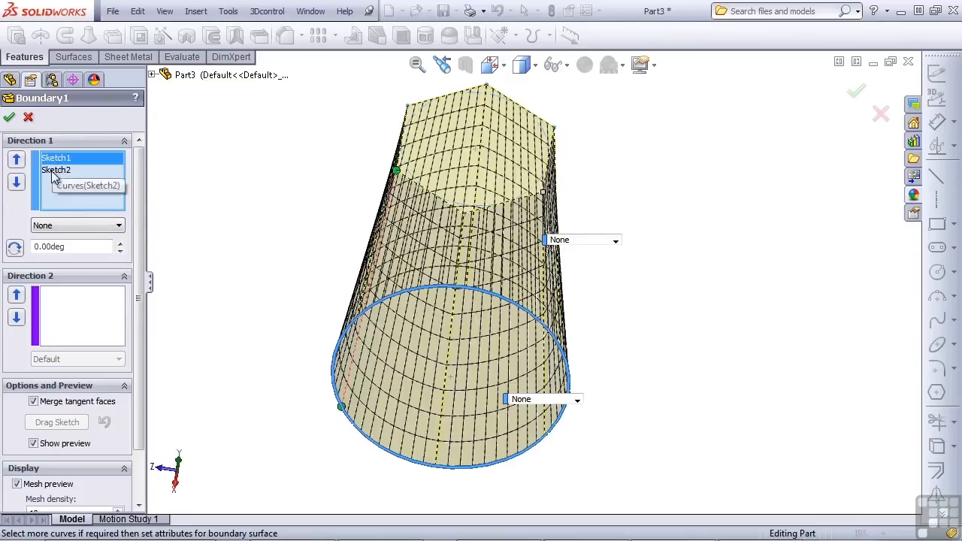
Set Sketch1 and Sketch2 to Normal To Profile with tangent length 1.8
left_click(56, 170)
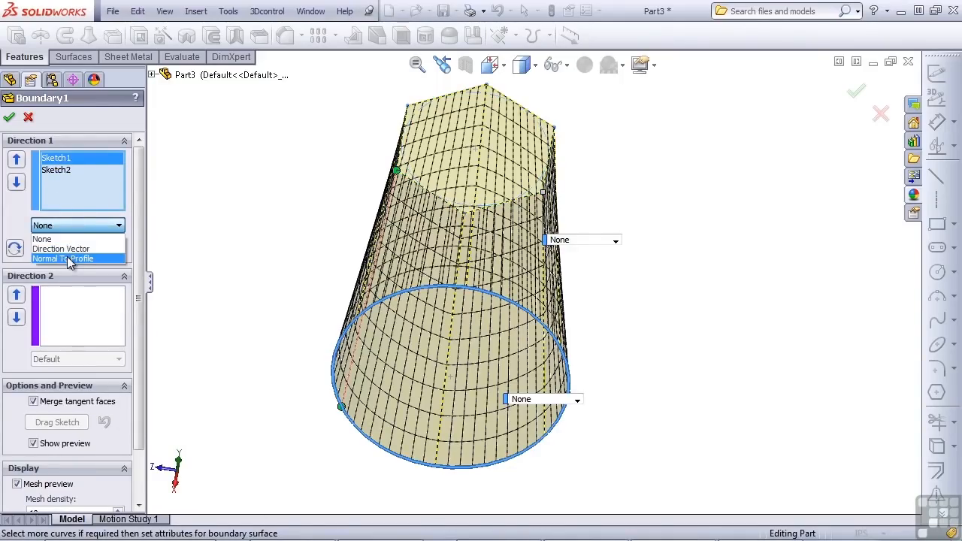
left_click(63, 258)
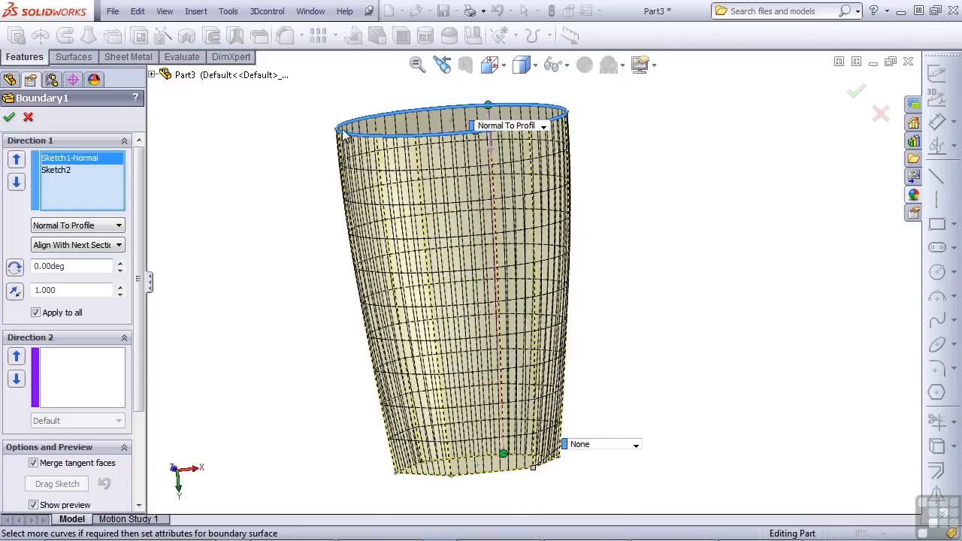
mouse_move(359, 232)
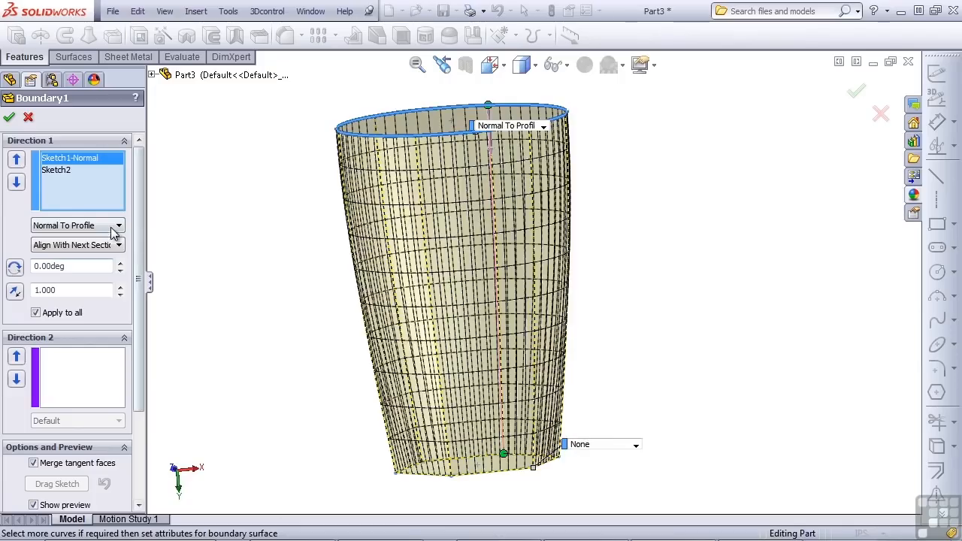
mouse_move(55, 173)
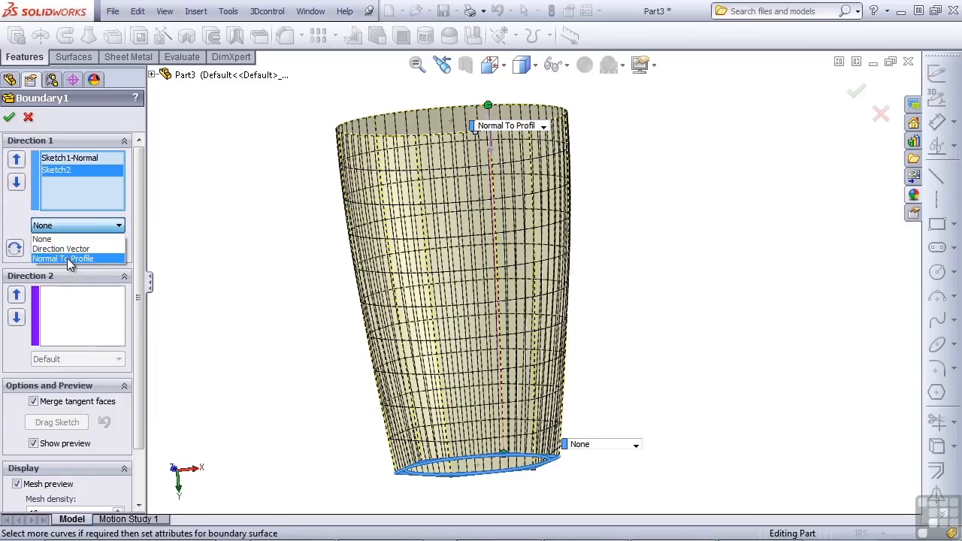
left_click(63, 259)
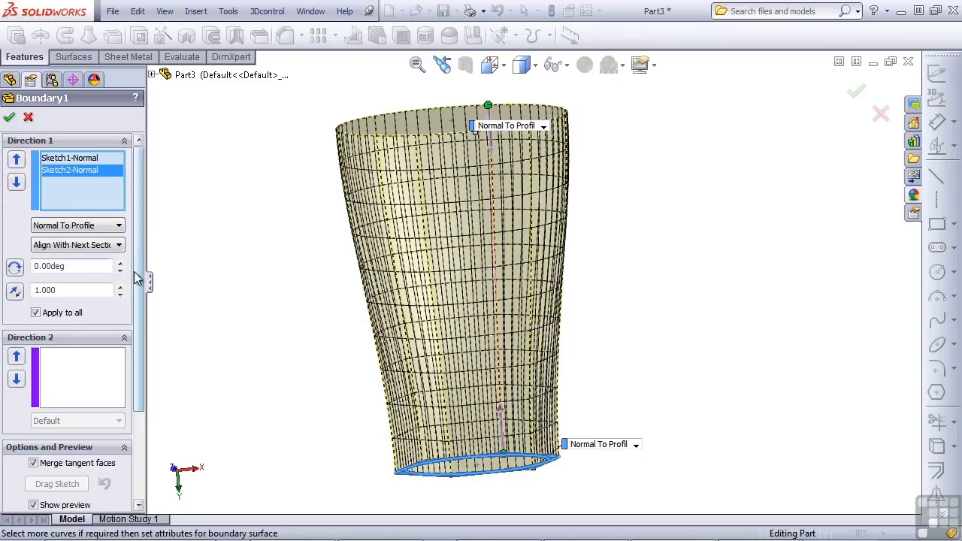
left_click(68, 290)
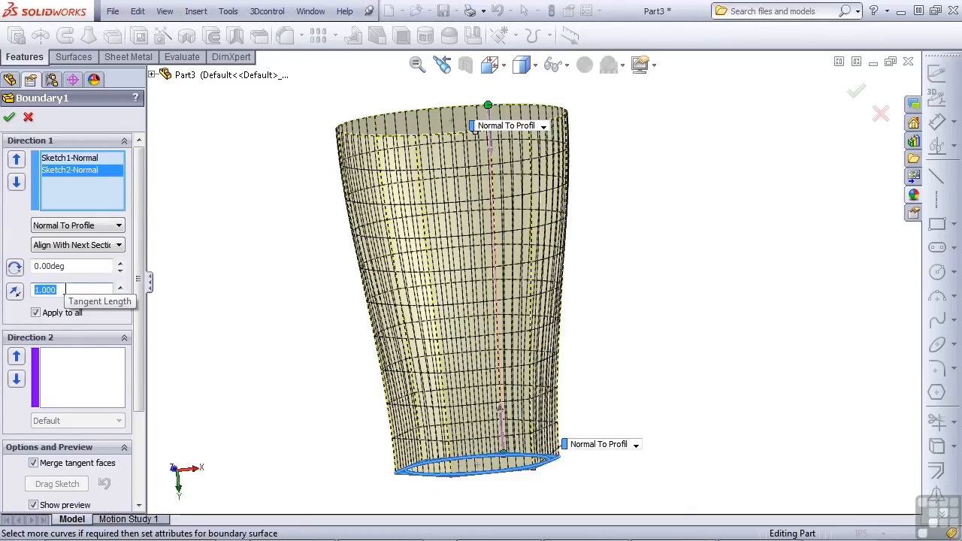
left_click(119, 286)
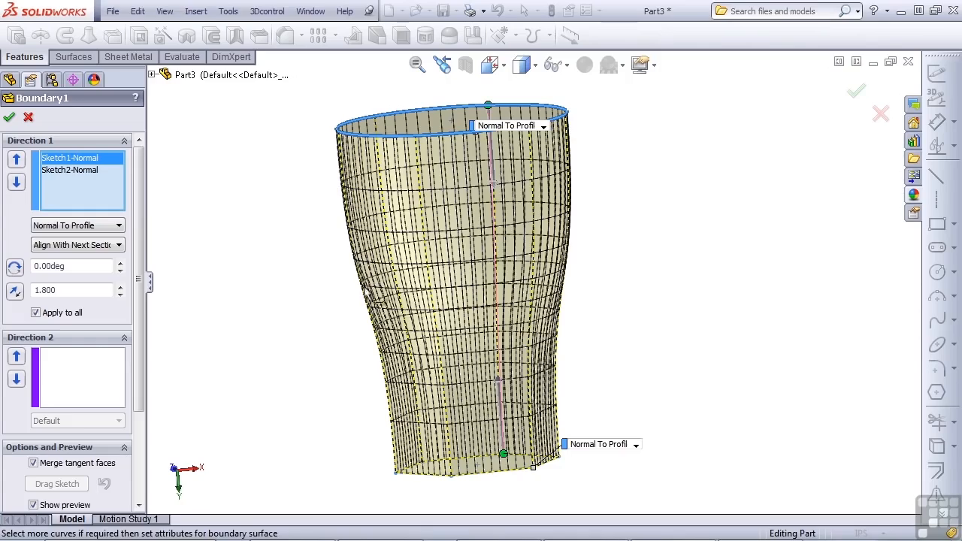
mouse_move(359, 353)
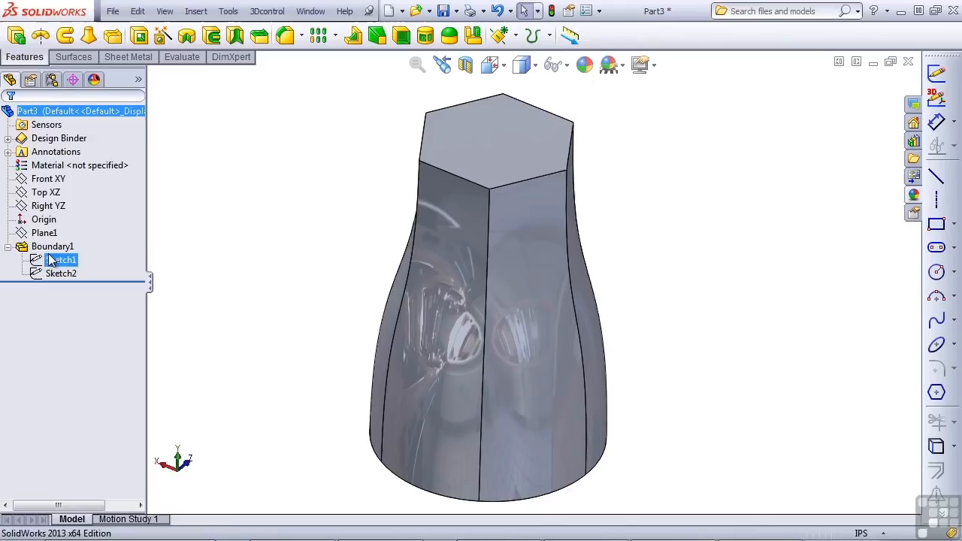
Open Sketch2 and drag the hexagon's centre point away from the origin
double_click(62, 259)
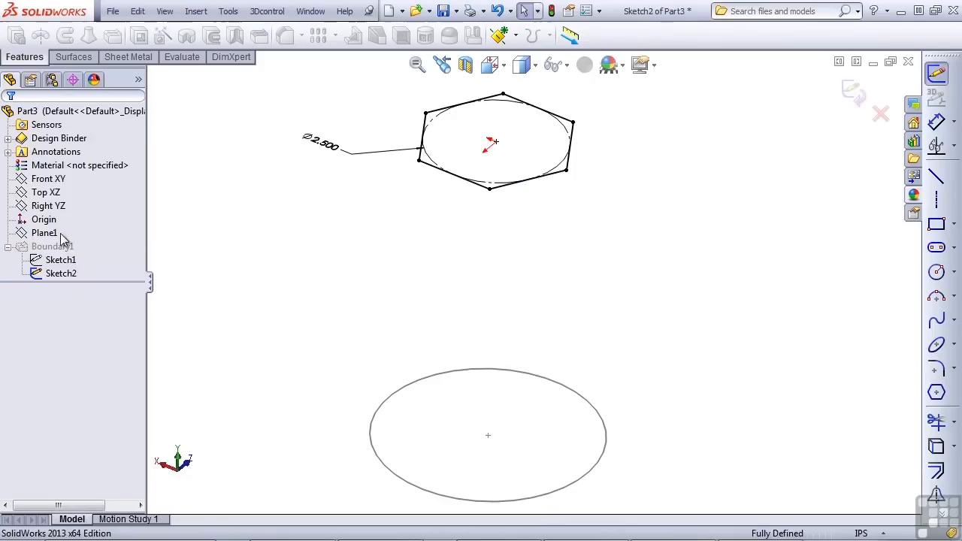
left_click(496, 152)
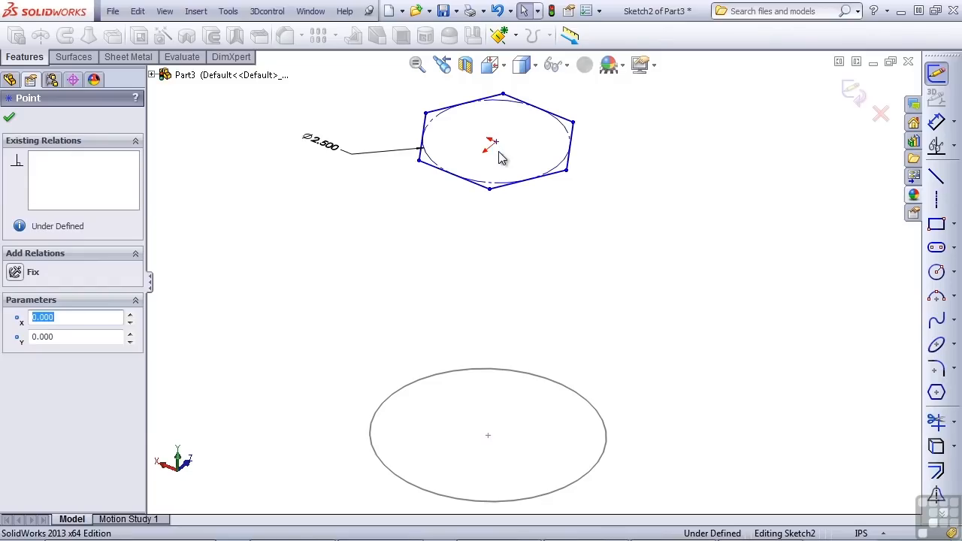
left_click_drag(489, 142, 517, 169)
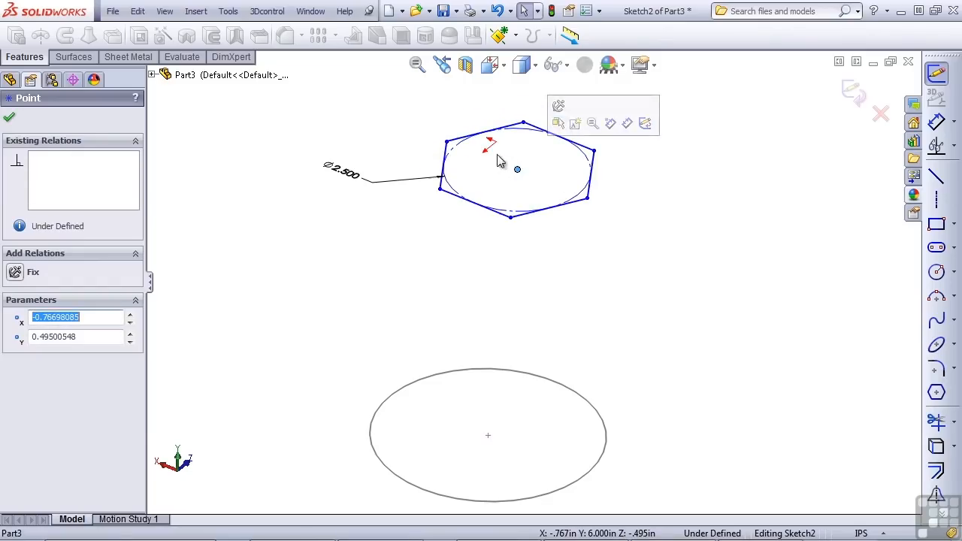
mouse_move(490, 442)
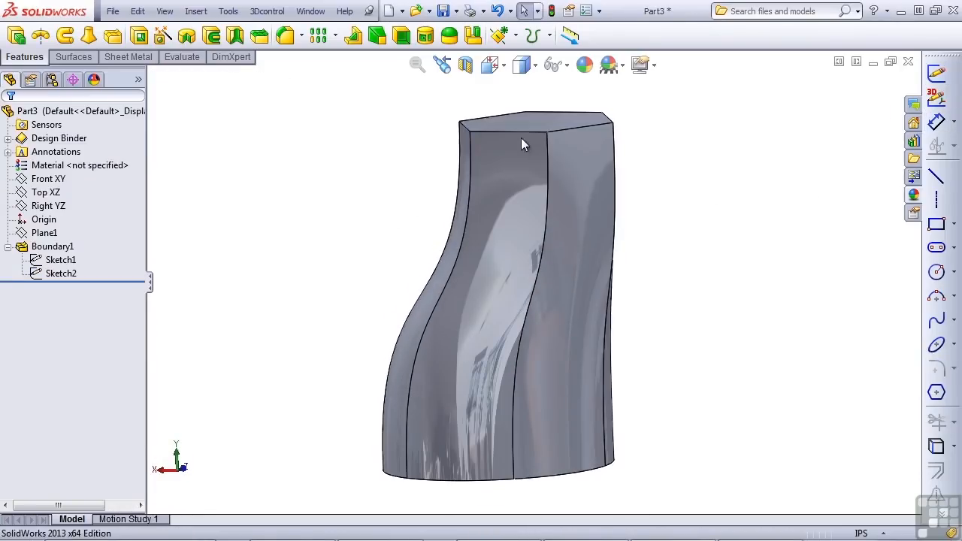
mouse_move(800, 400)
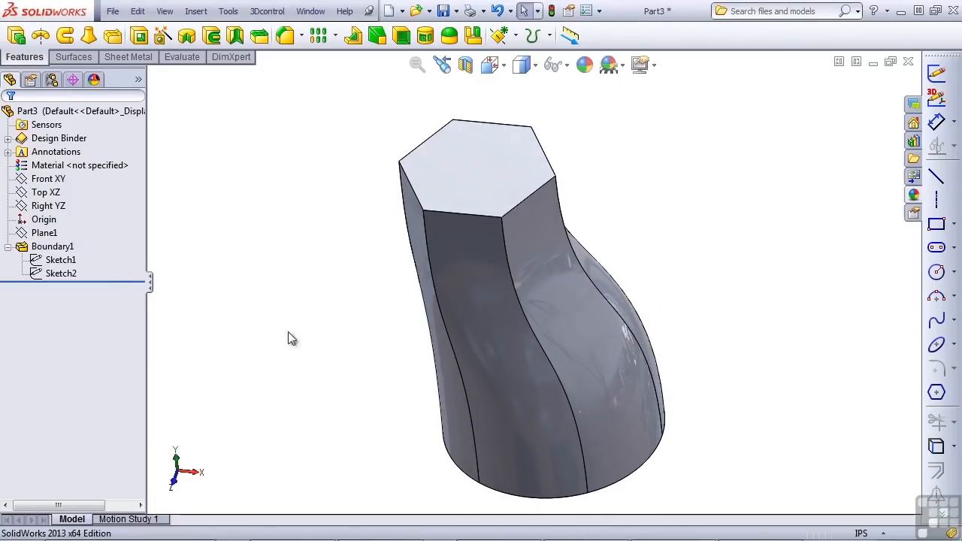
left_click(53, 247)
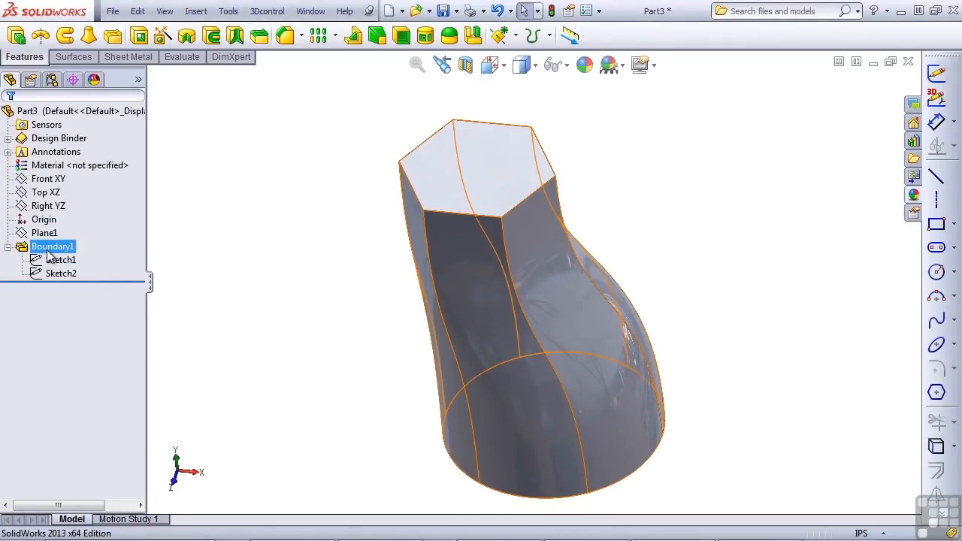
left_click(61, 259)
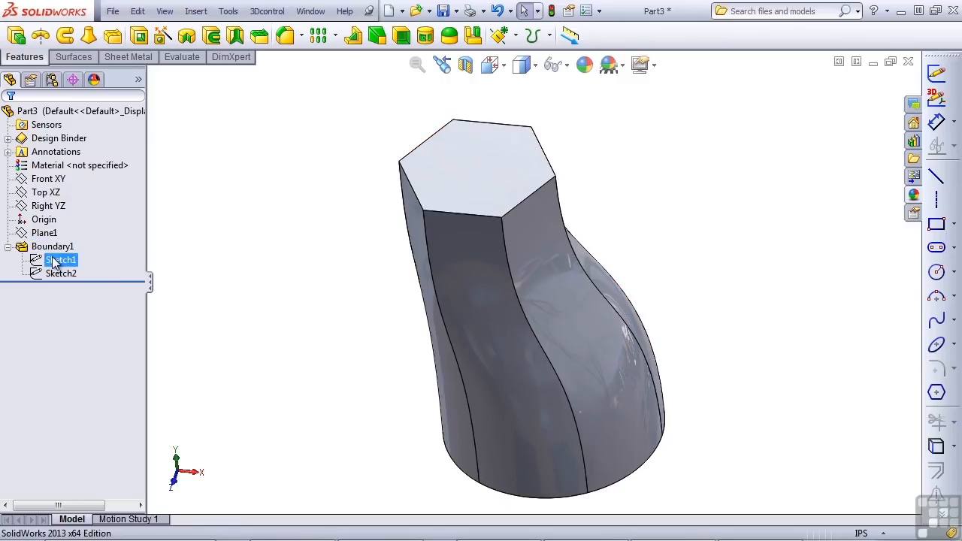
left_click(61, 273)
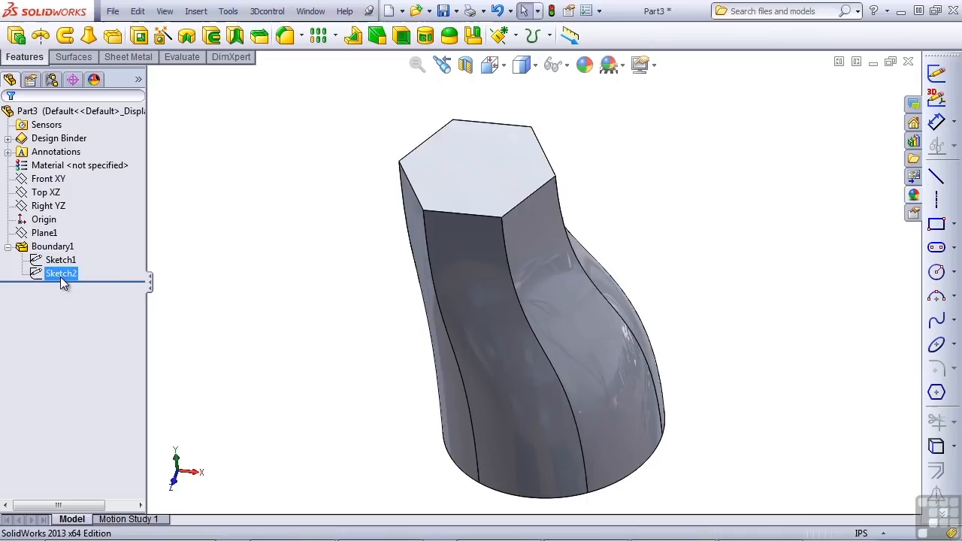
left_click(53, 247)
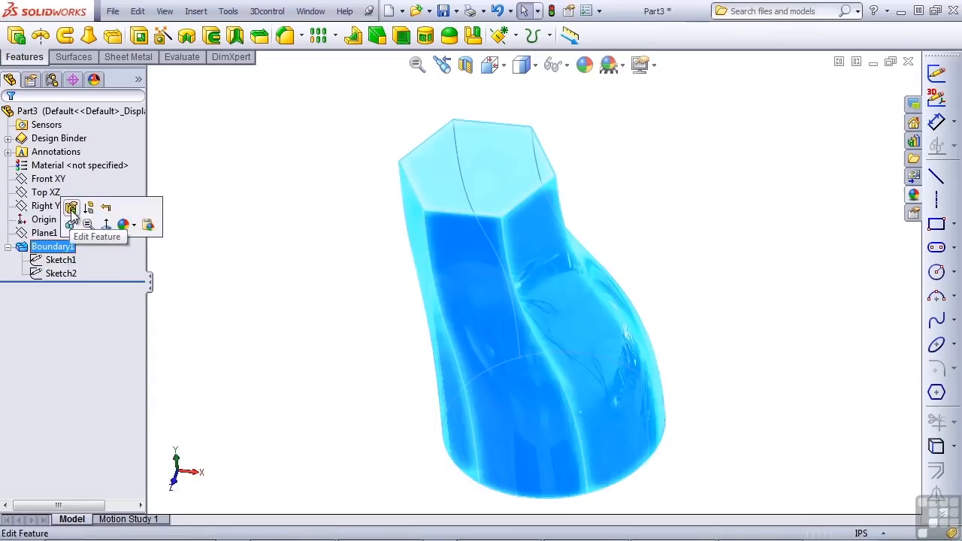
left_click(72, 208)
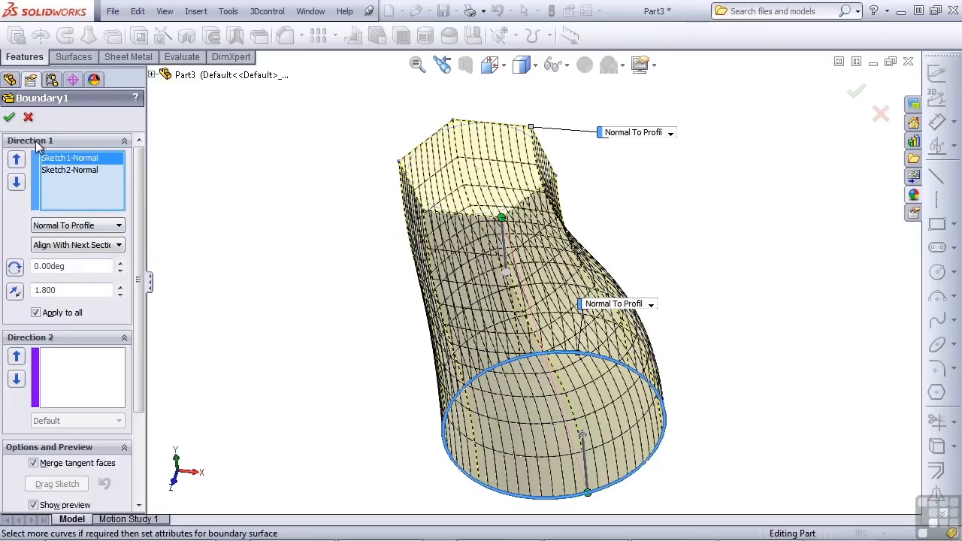
mouse_move(91, 361)
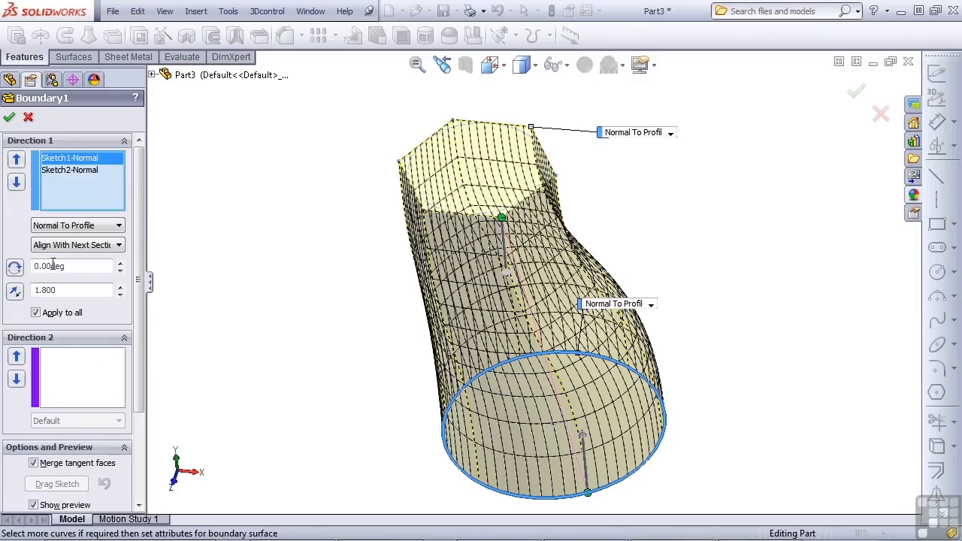
left_click(9, 117)
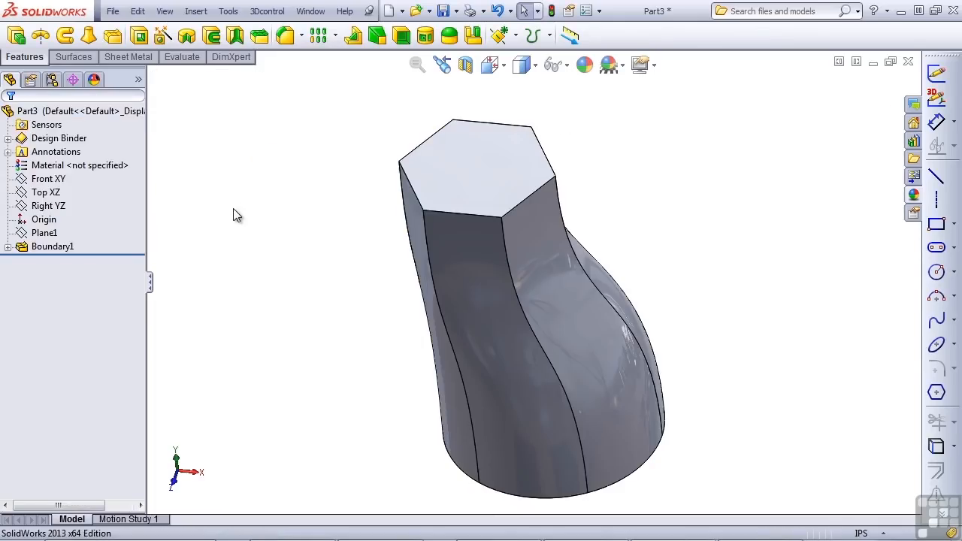
mouse_move(411, 254)
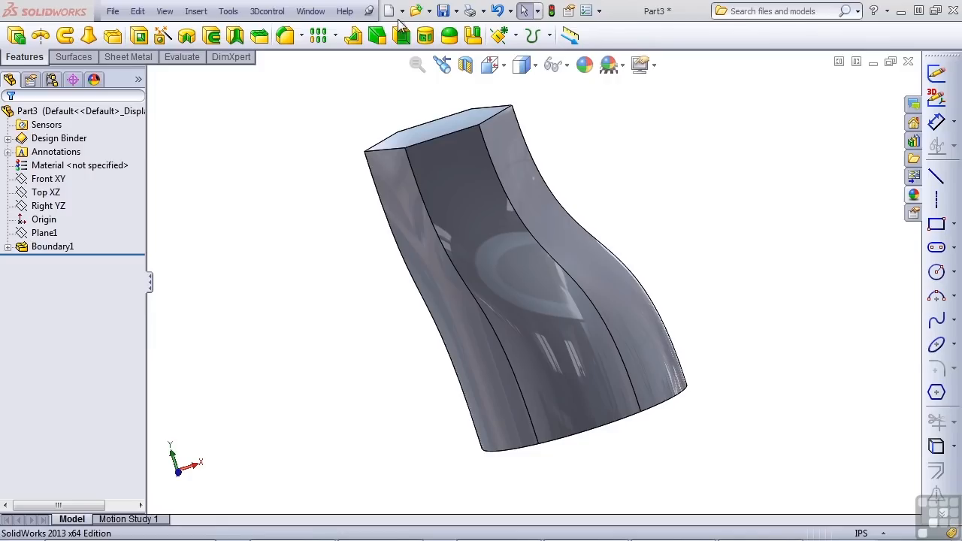
Create a new part and draw a closed spline loop on the Front plane
left_click(390, 11)
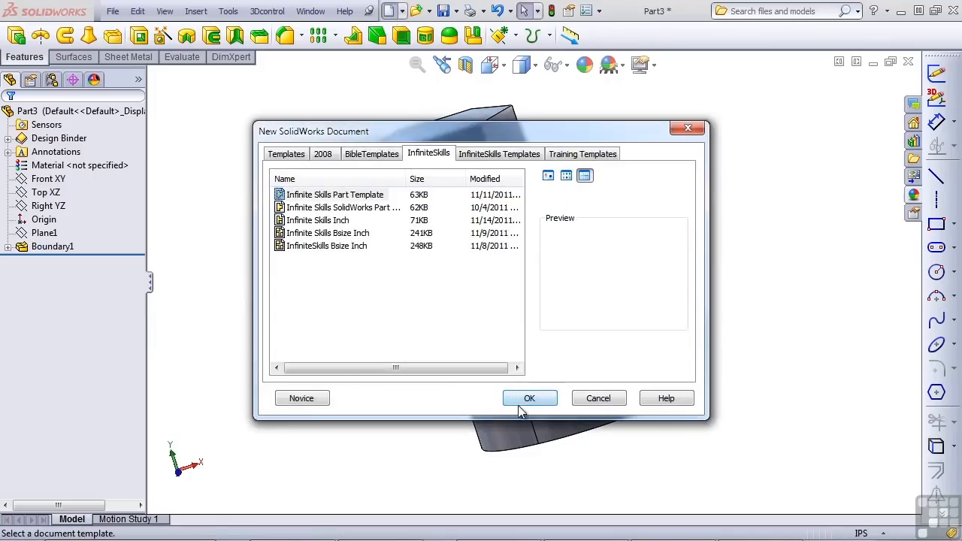
left_click(529, 397)
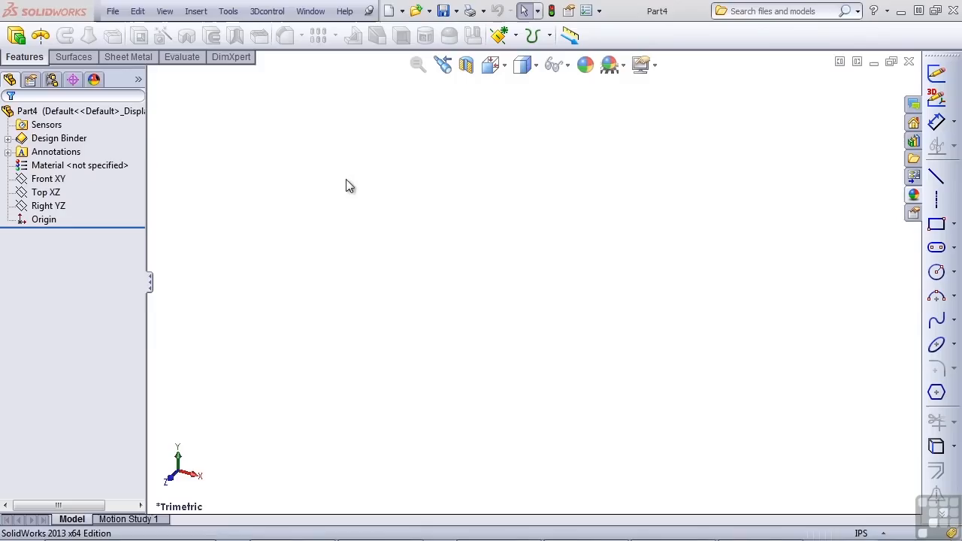
left_click(49, 178)
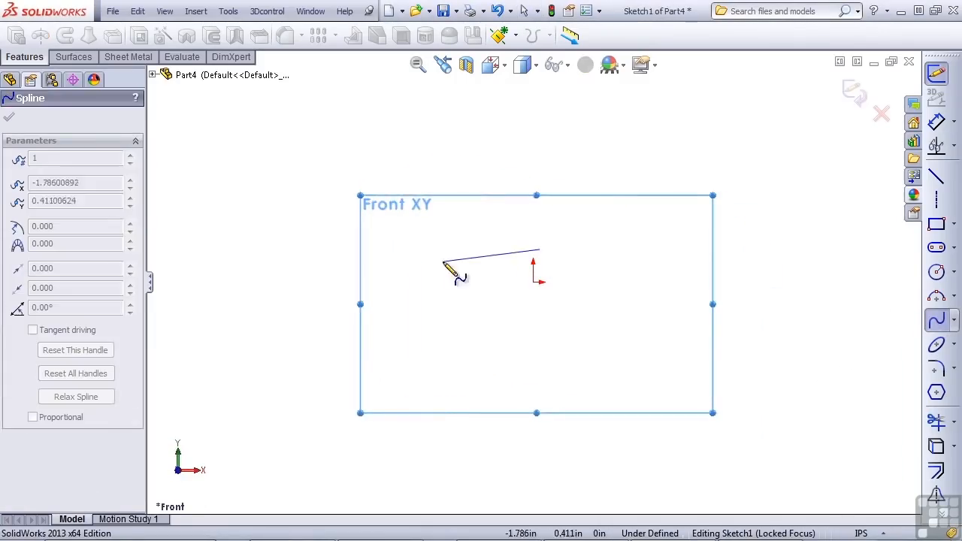
left_click(632, 268)
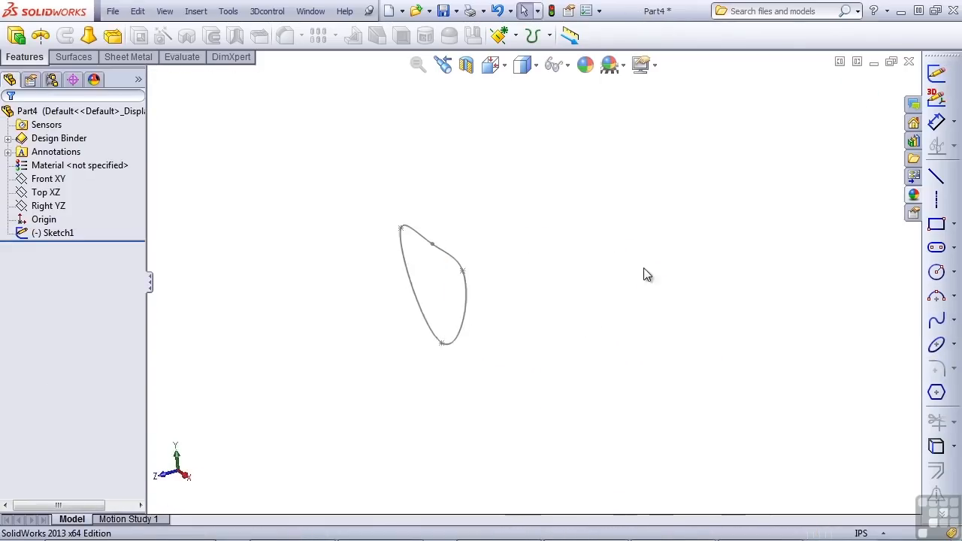
Sketch an S-shaped spline on the Right plane starting at the origin
left_click(48, 205)
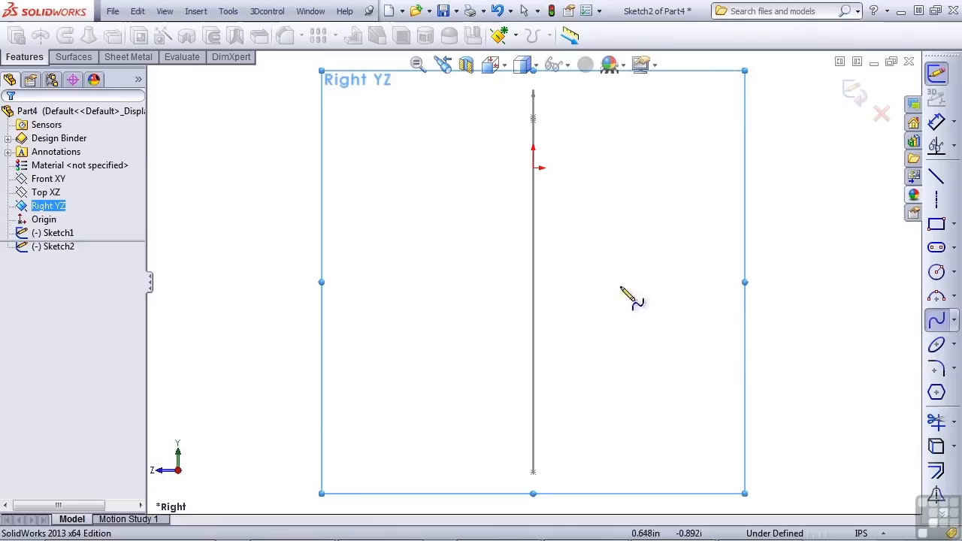
mouse_move(534, 169)
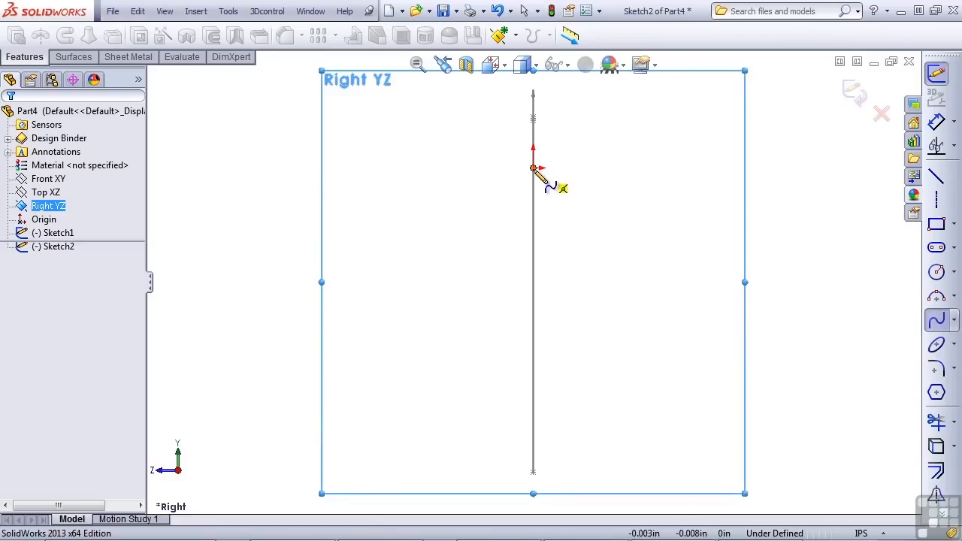
left_click(636, 184)
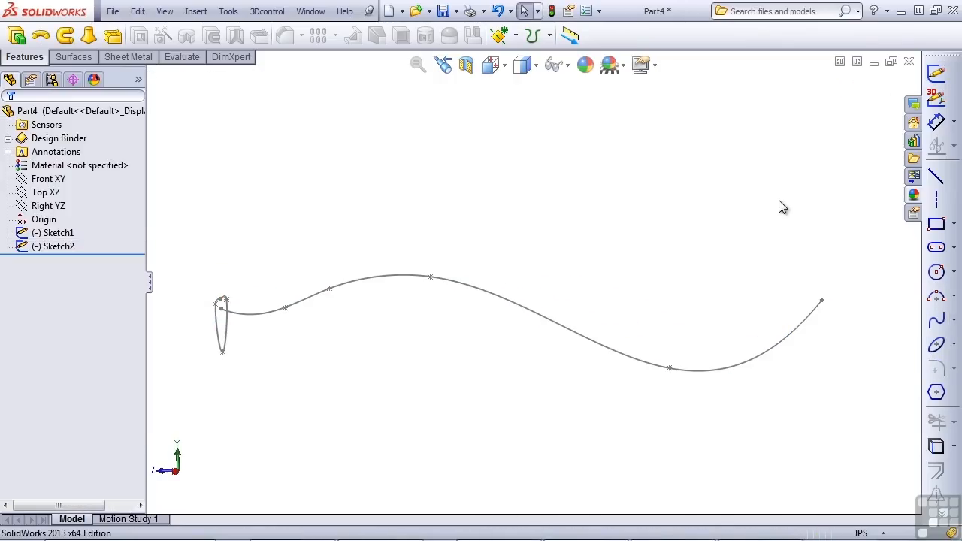
mouse_move(819, 314)
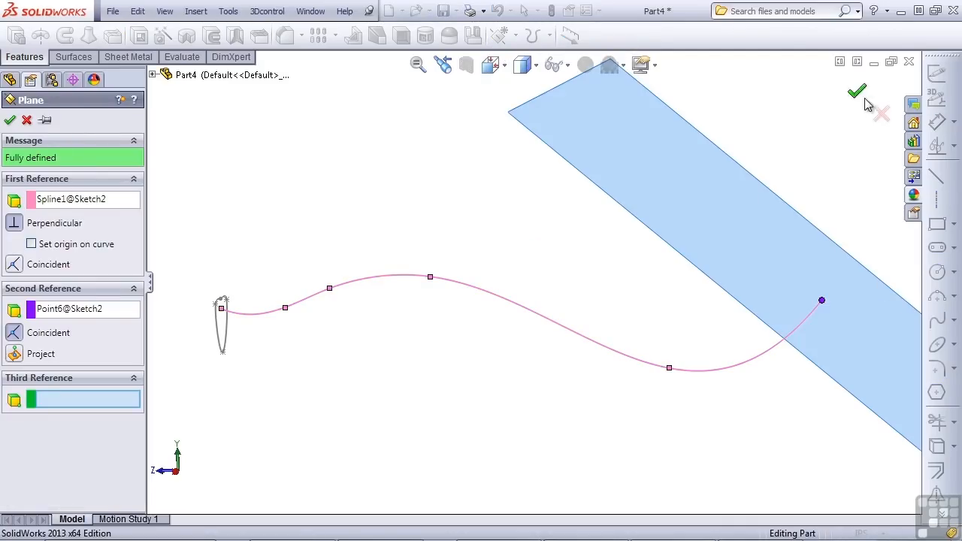
Accept Plane1, perpendicular to Spline1 and coincident with its far endpoint
left_click(857, 91)
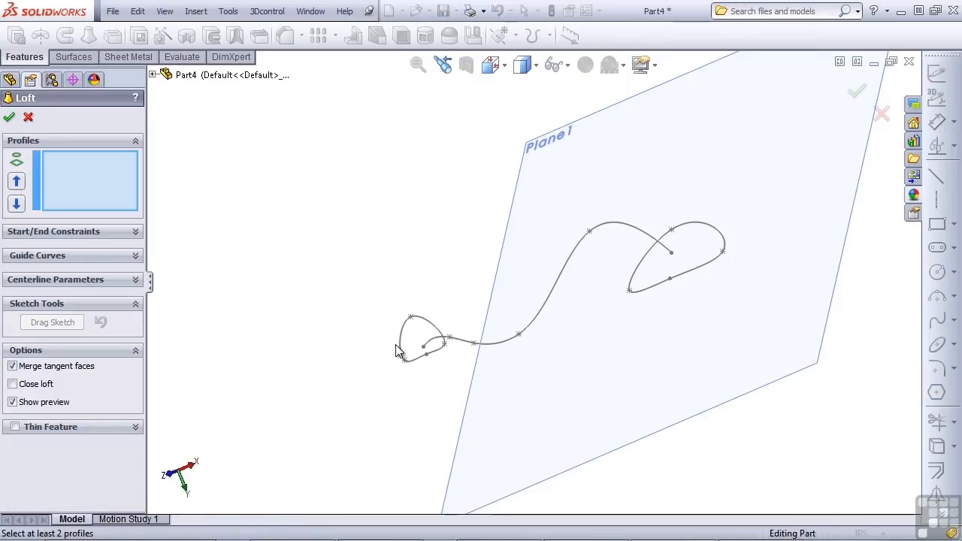
Loft between Sketch1 and Sketch3, using Sketch2 as the centerline
left_click(417, 338)
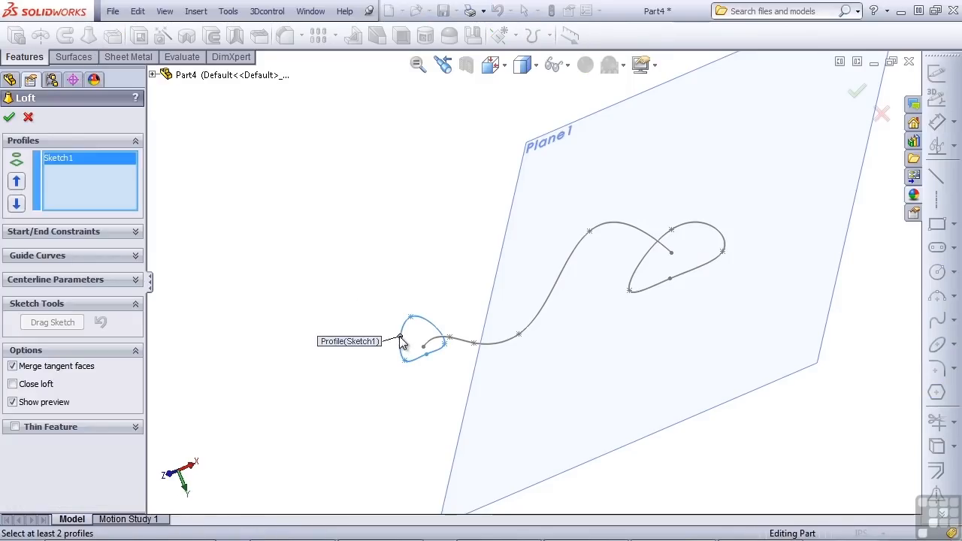
left_click(648, 255)
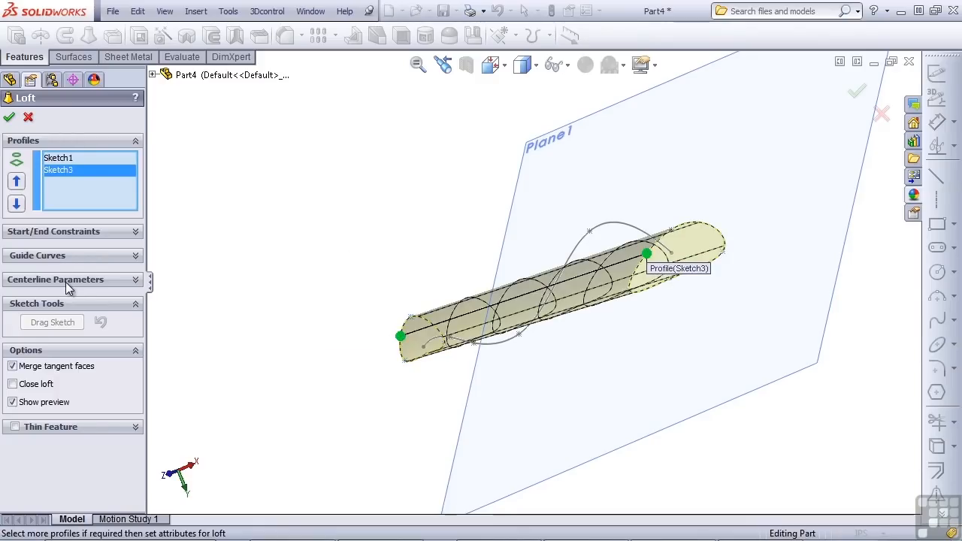
left_click(55, 278)
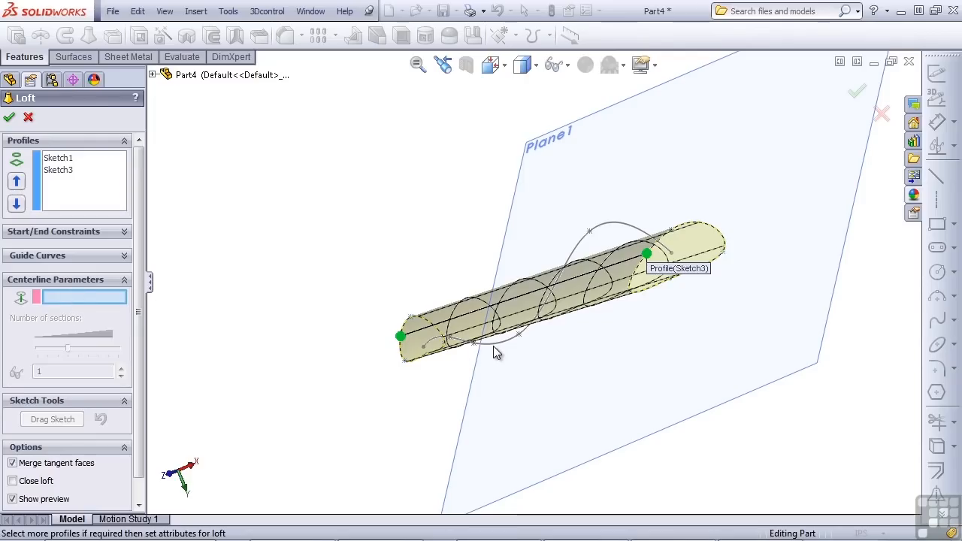
left_click(425, 348)
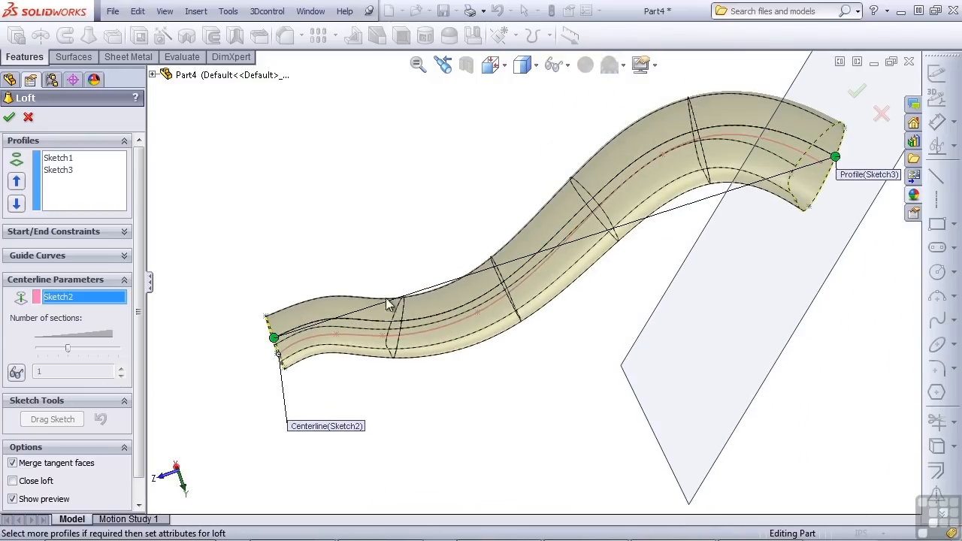
mouse_move(602, 180)
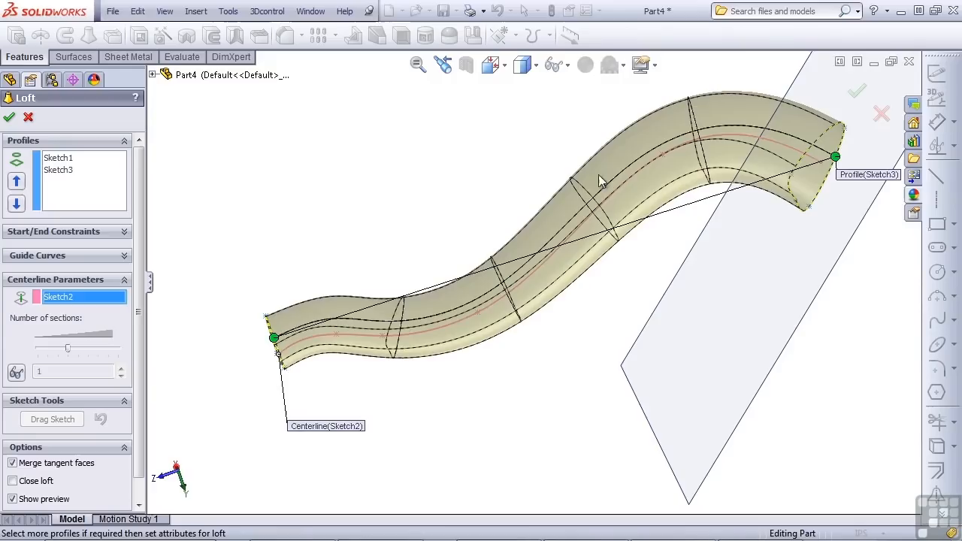
mouse_move(491, 325)
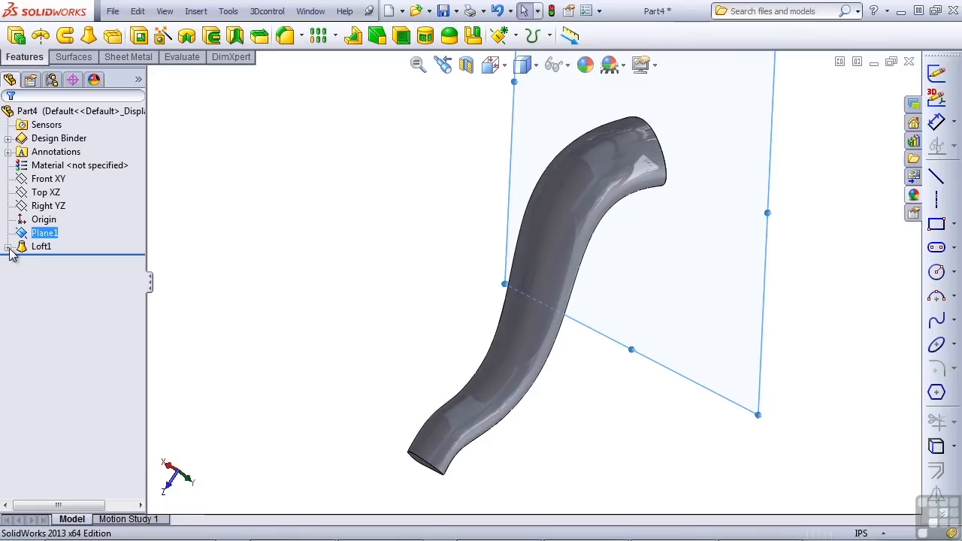
left_click(12, 246)
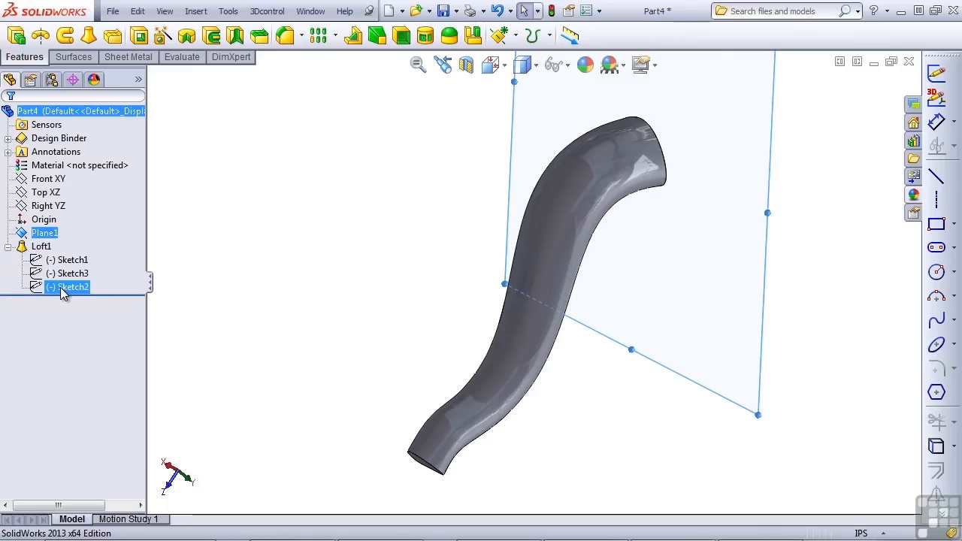
left_click(72, 287)
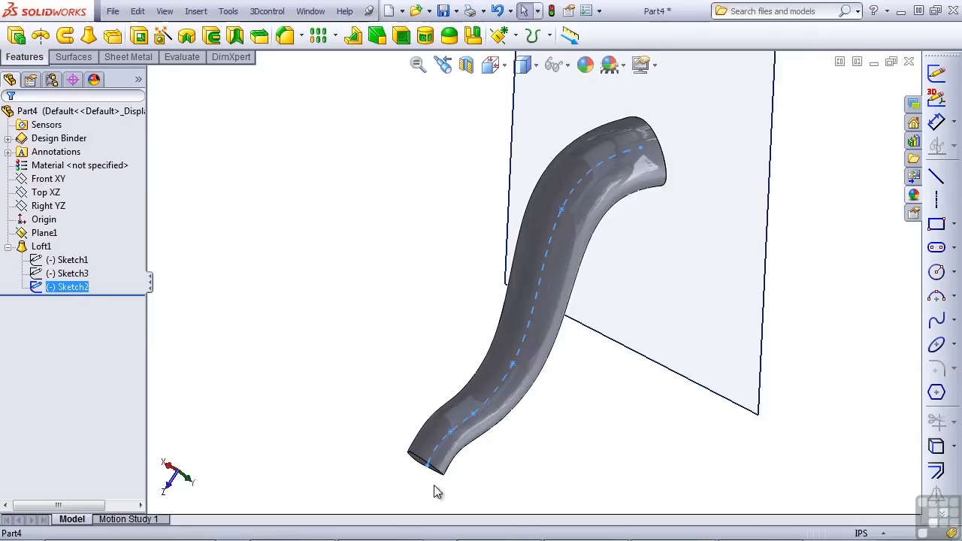
left_click_drag(439, 492, 431, 445)
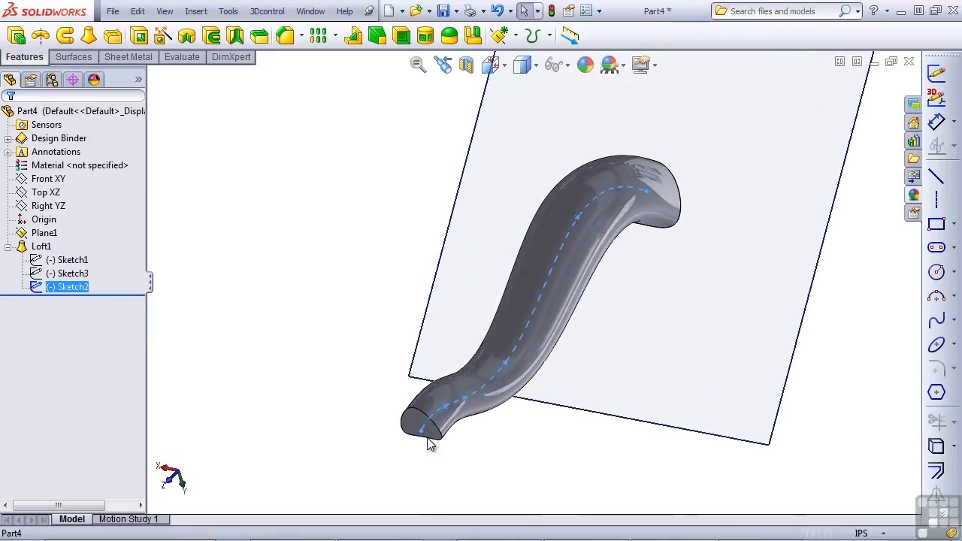